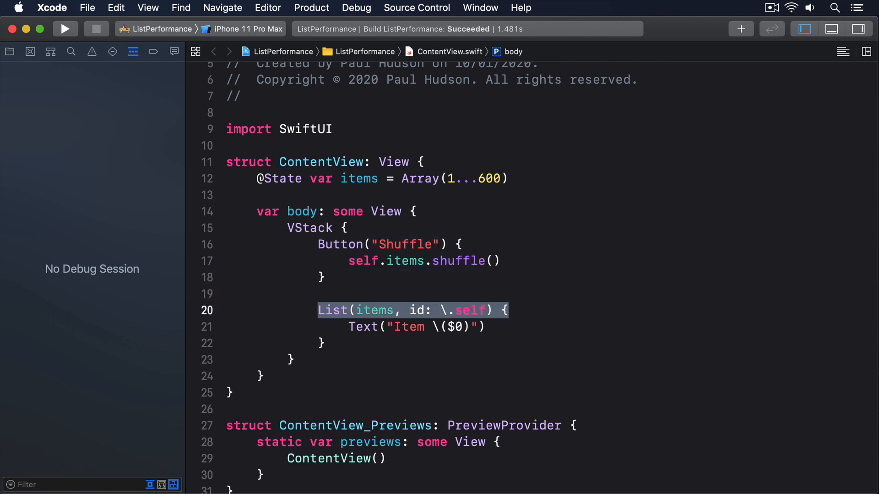
# Launch ListPerformance in the simulator and shuffle the 600-item list three times.
pyautogui.click(68, 28)
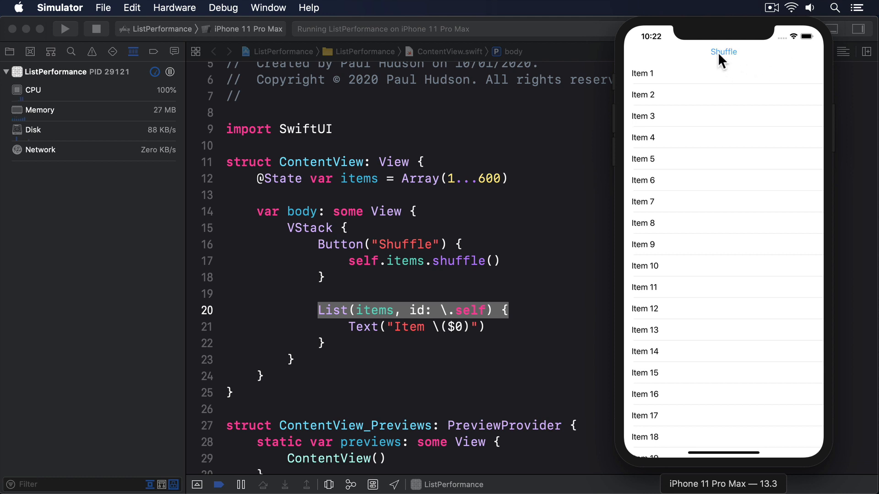
pyautogui.click(723, 51)
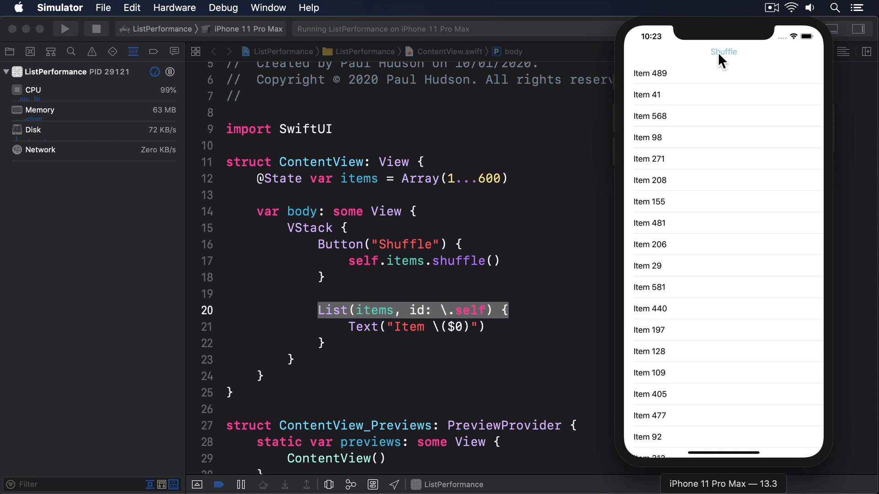
pyautogui.click(724, 51)
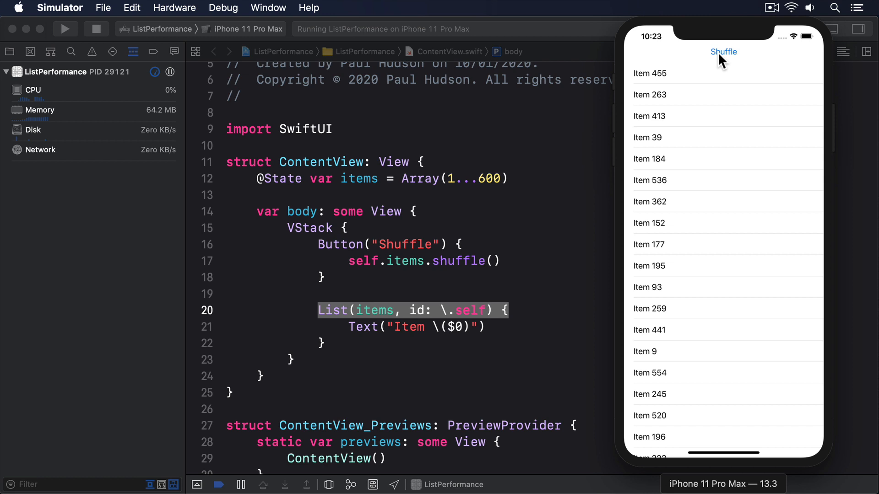
pyautogui.moveTo(137, 104)
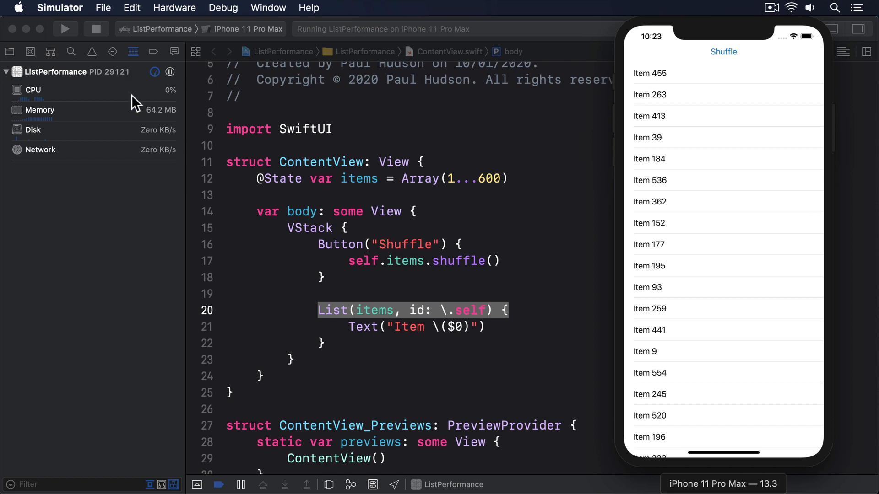
pyautogui.moveTo(727, 54)
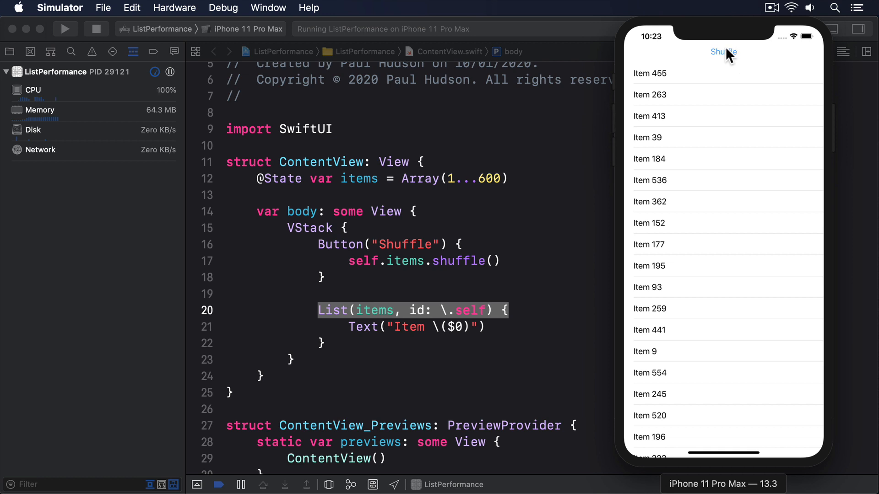
pyautogui.click(724, 53)
pyautogui.write('.id(UUID())')
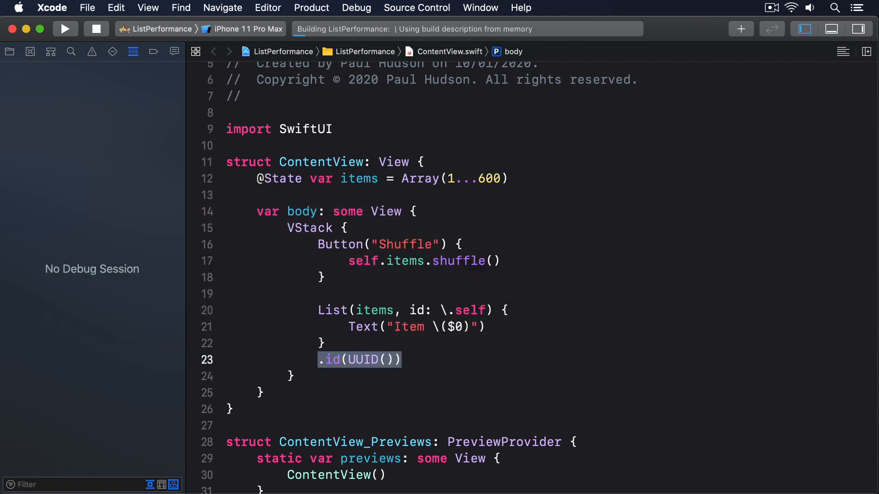
# Rerun the app with .id(UUID()) on the List and shuffle it four times.
pyautogui.click(68, 28)
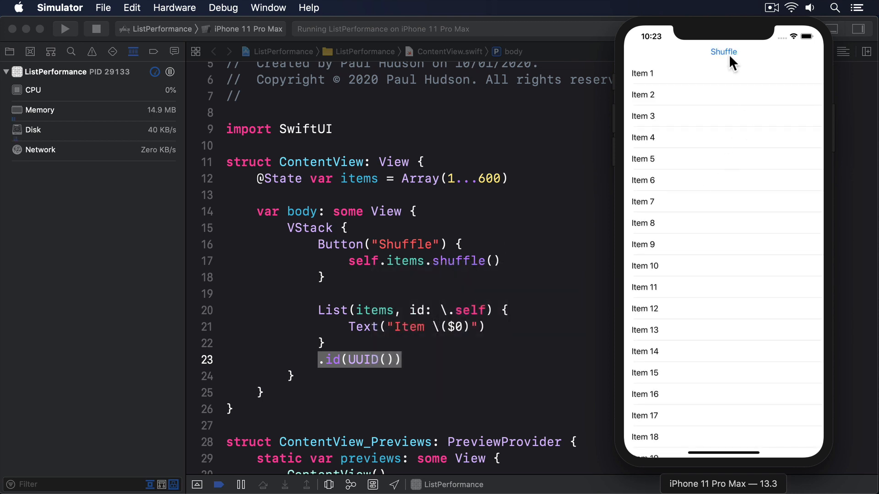
pyautogui.click(724, 51)
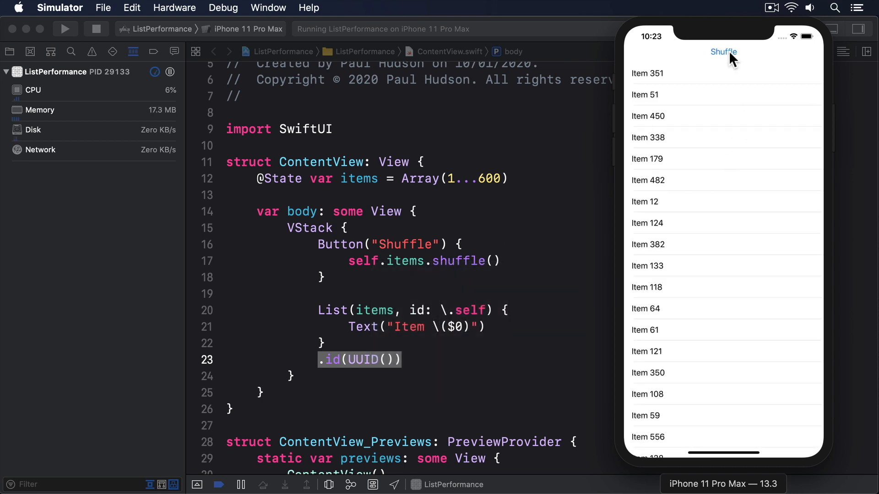
pyautogui.click(725, 51)
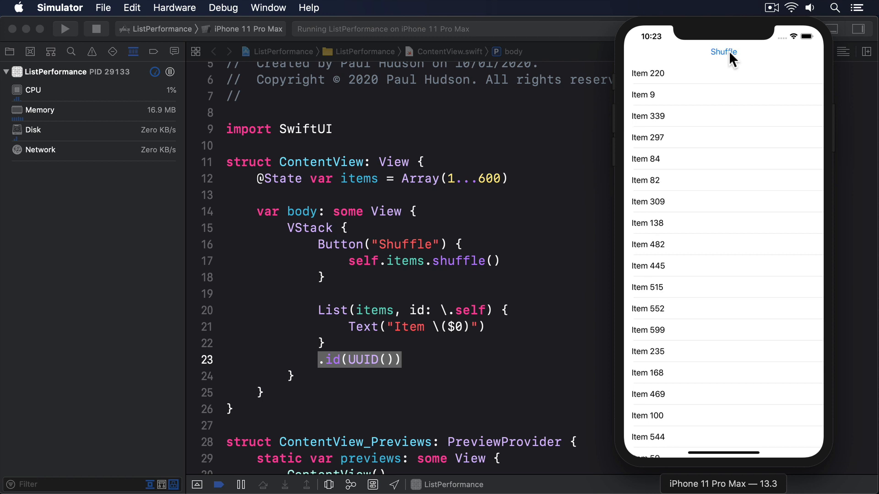
pyautogui.click(724, 51)
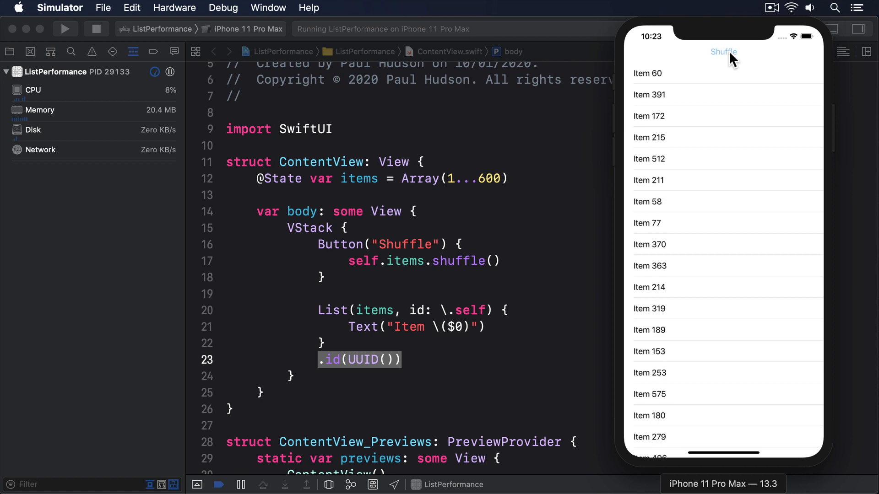
pyautogui.click(724, 51)
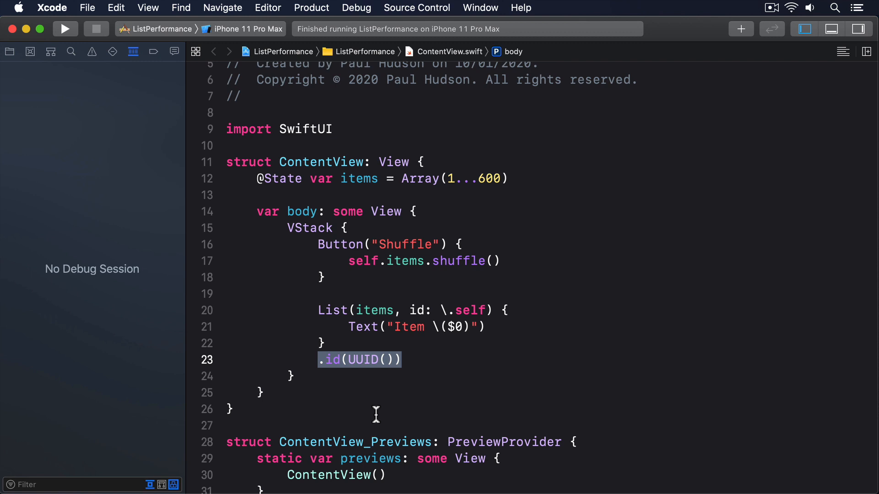
# Comment out .id(UUID()), start Product > Profile and choose the Time Profiler template.
pyautogui.press('cmd+/')
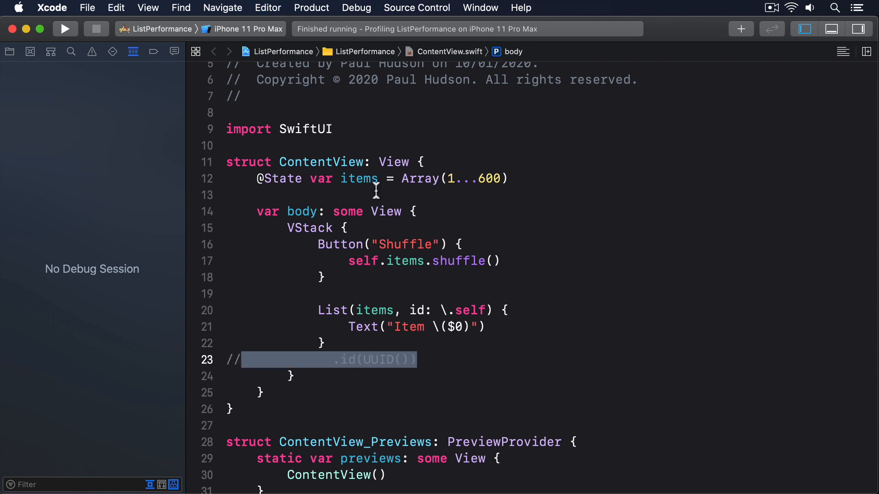
pyautogui.click(311, 7)
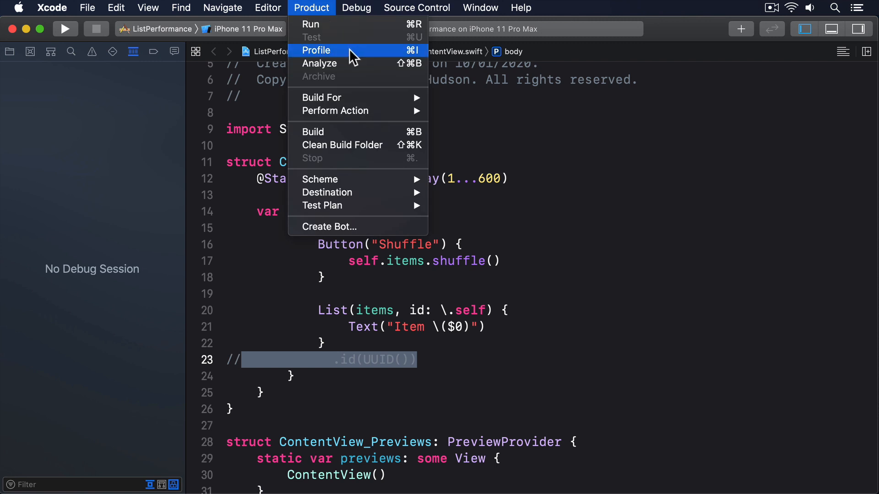
pyautogui.click(316, 50)
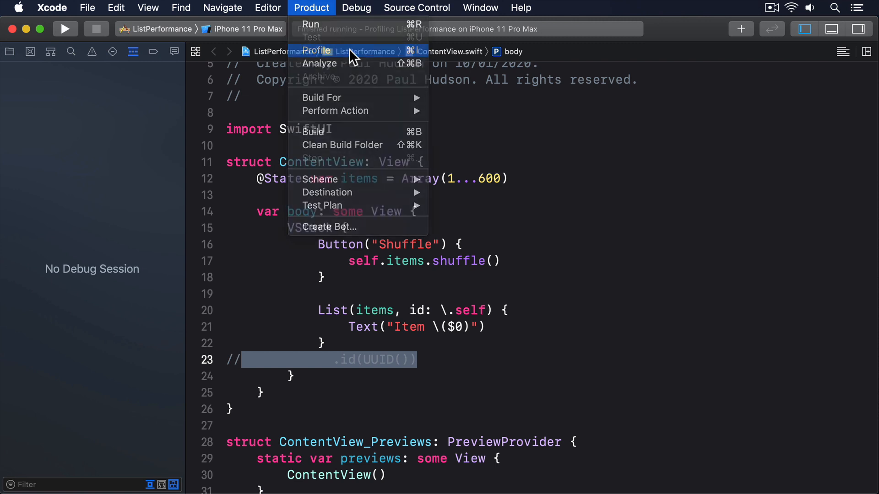
pyautogui.click(318, 51)
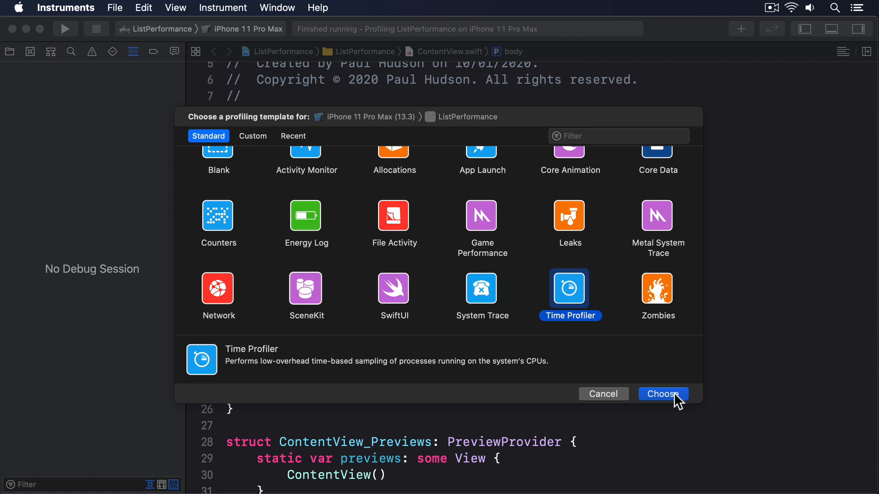
# Record a Time Profiler trace of ListPerformance while shuffling the list twice in the simulator.
pyautogui.click(664, 394)
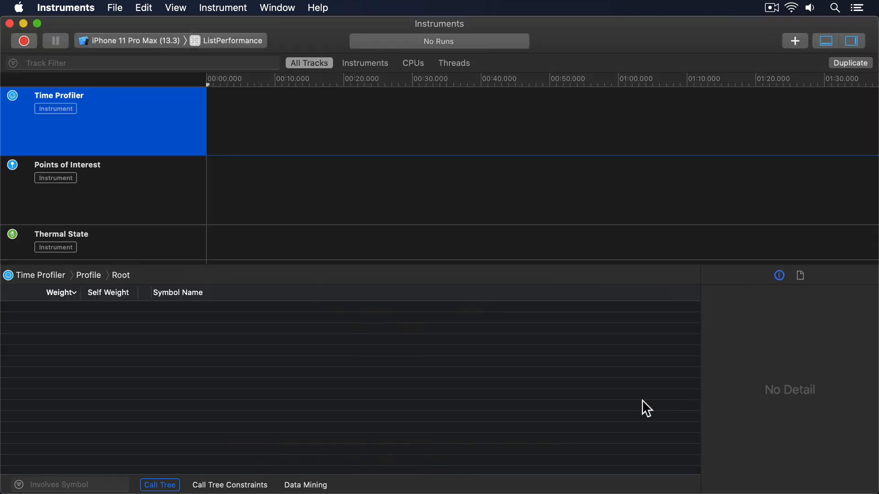
pyautogui.click(25, 41)
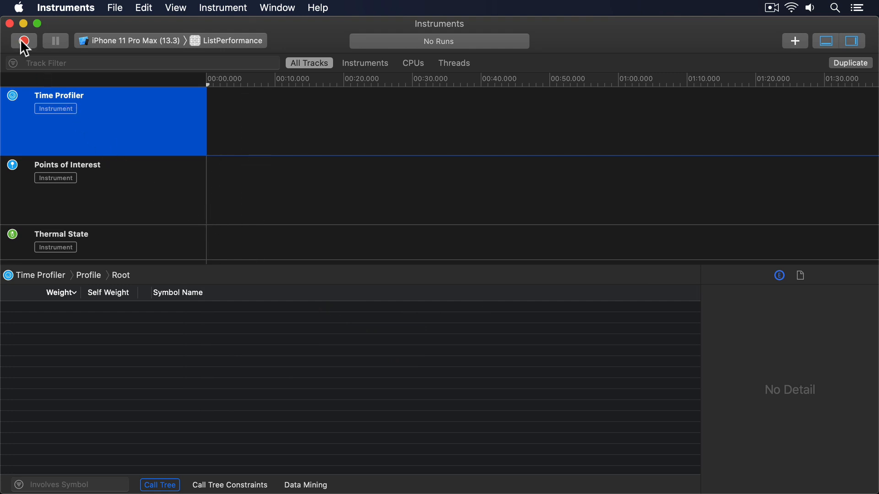
pyautogui.click(22, 41)
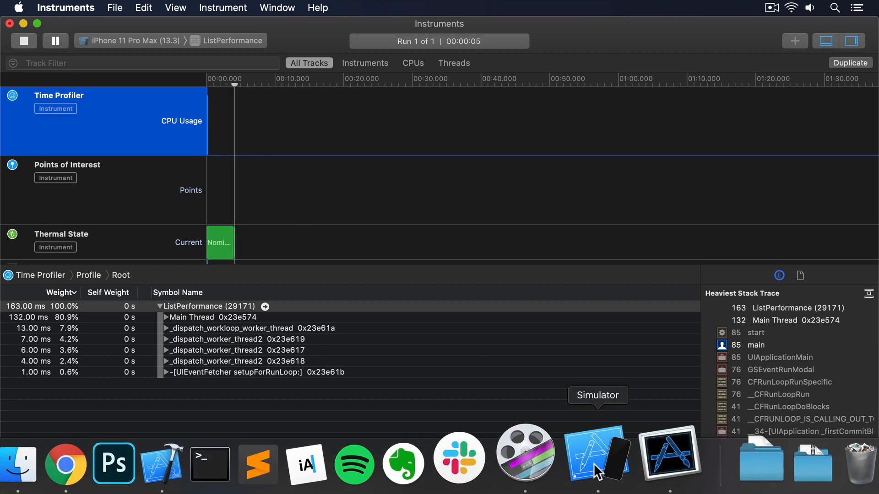
pyautogui.click(595, 461)
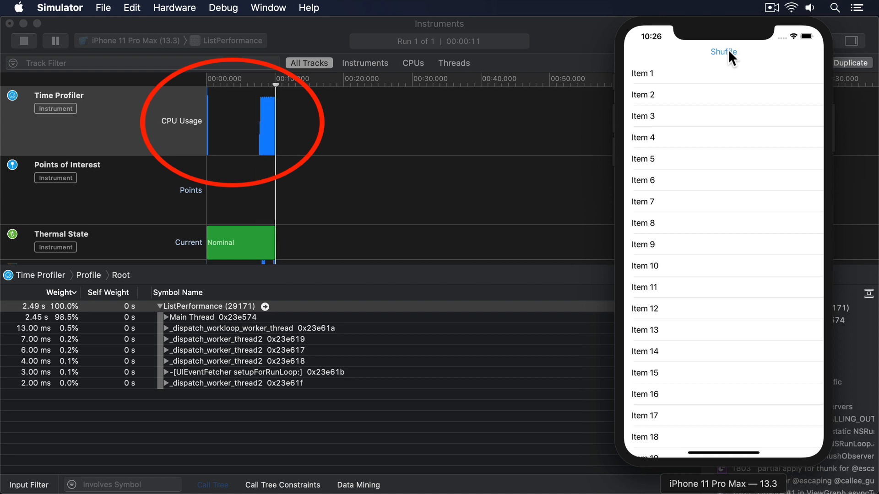
pyautogui.click(724, 51)
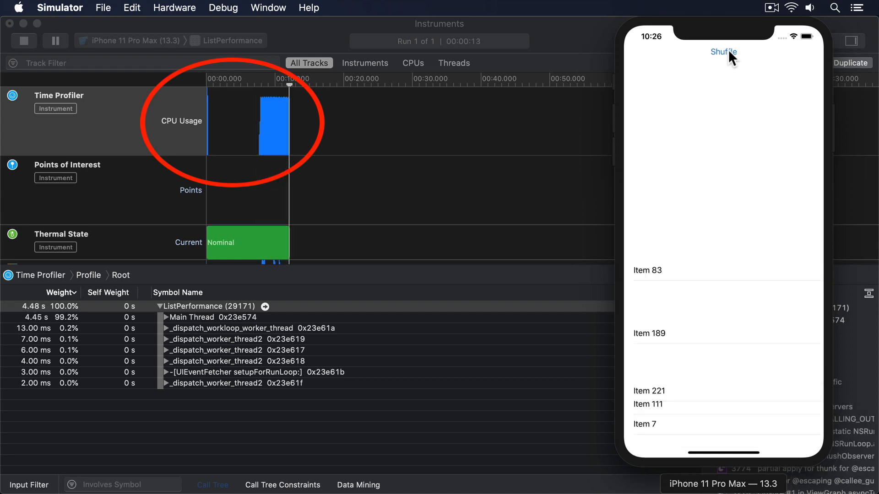
pyautogui.click(724, 51)
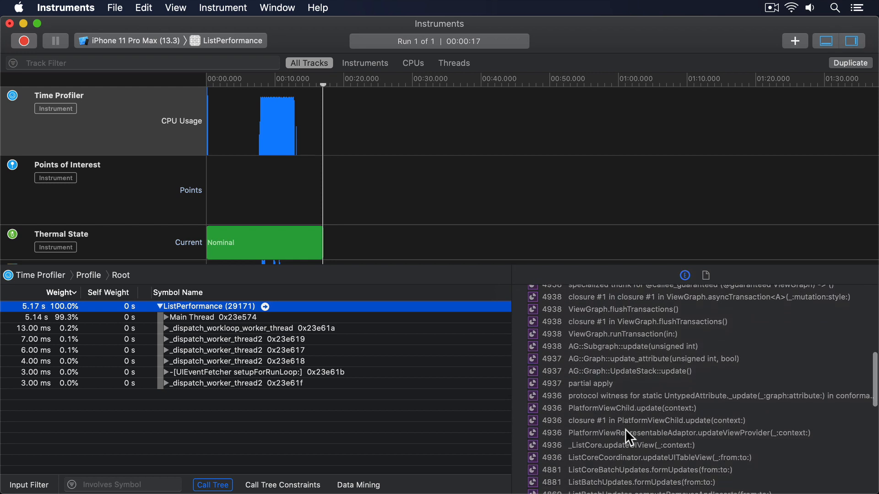
# Expand the heaviest stack through PlatformViewChild.update and ListCoreBatchUpdates.formUpdates to CollectionChanges.formChanges.
pyautogui.scroll(-3)
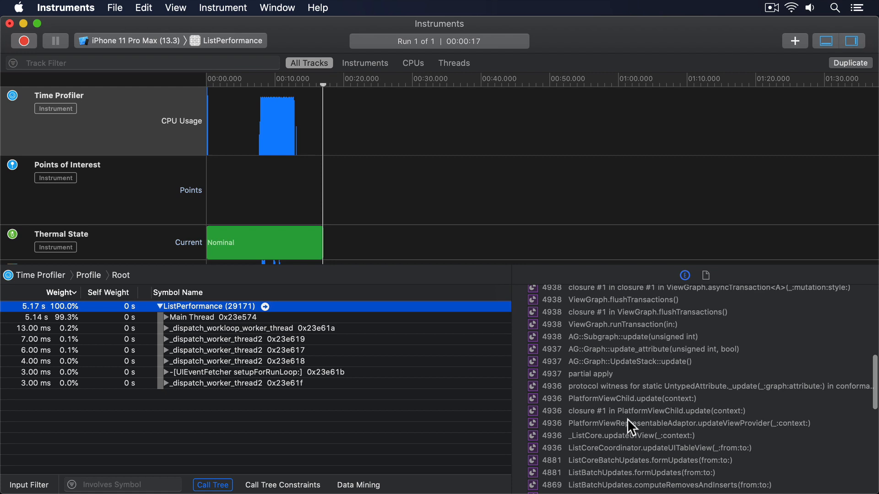
pyautogui.click(657, 411)
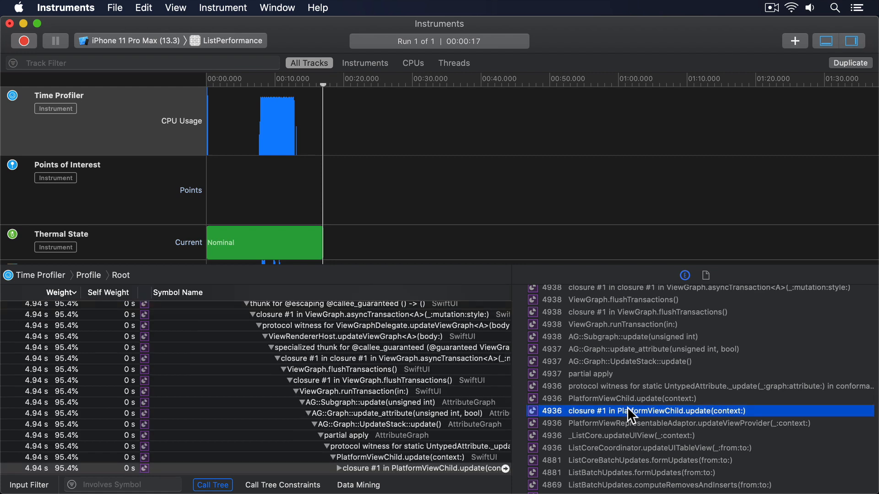
pyautogui.scroll(-3)
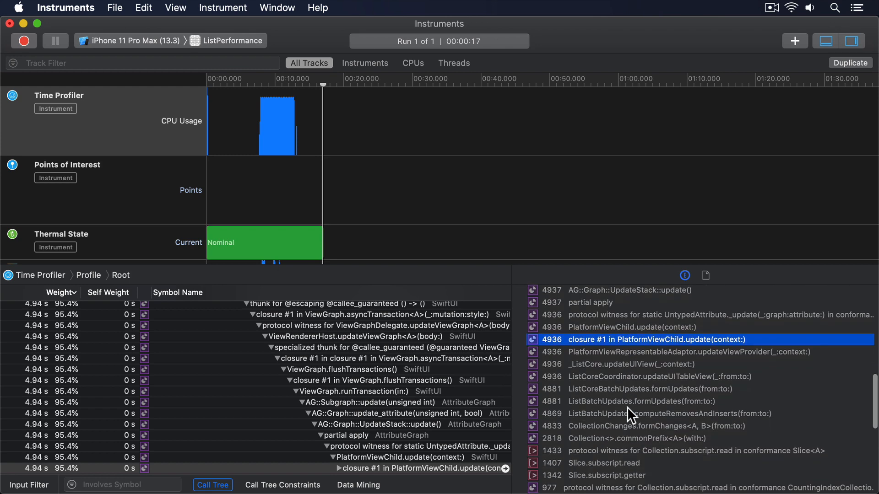
pyautogui.click(646, 390)
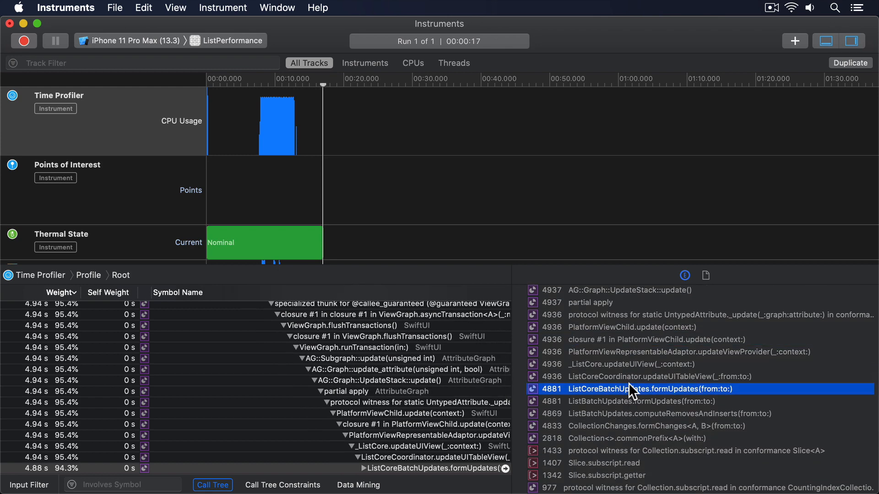
pyautogui.scroll(-3)
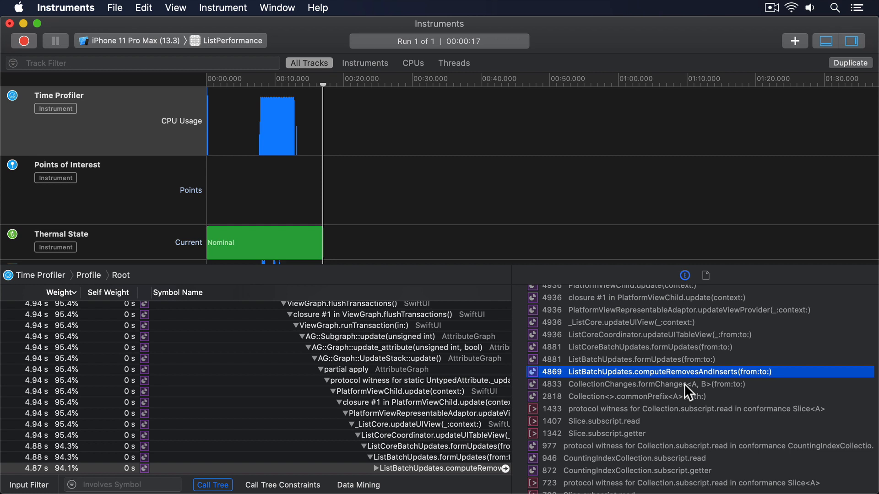
pyautogui.click(656, 385)
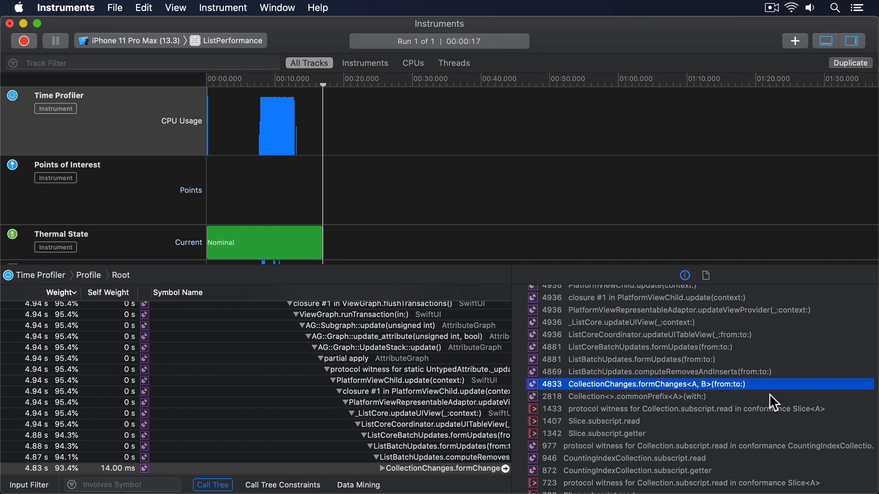
# Drill into Collection<>.commonPrefix and Collection.subscript.read, then return to formChanges and back to Xcode.
pyautogui.click(637, 397)
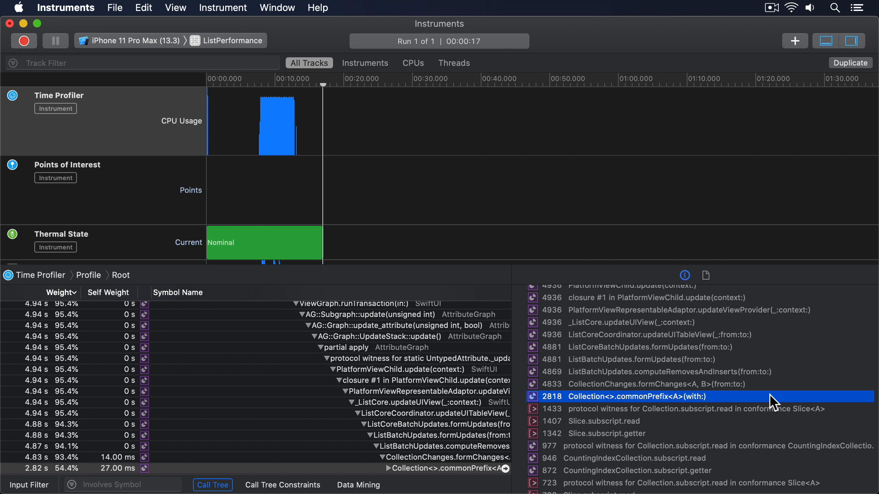
pyautogui.click(691, 409)
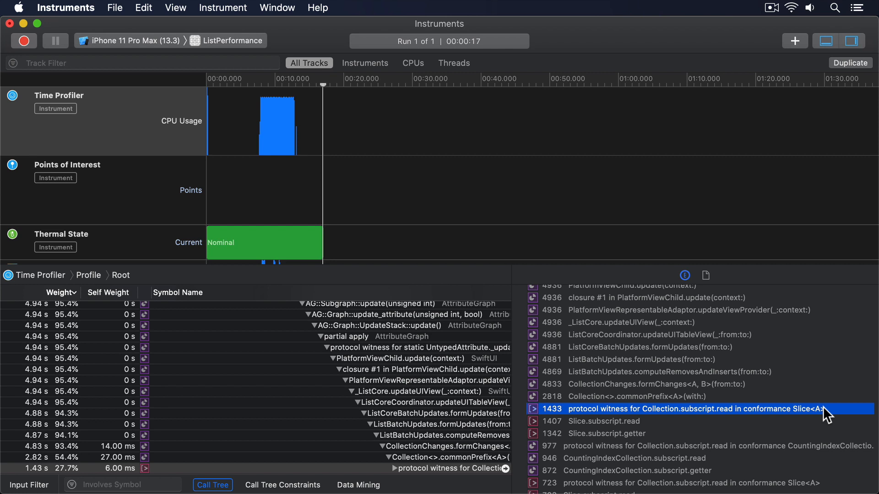
pyautogui.moveTo(795, 391)
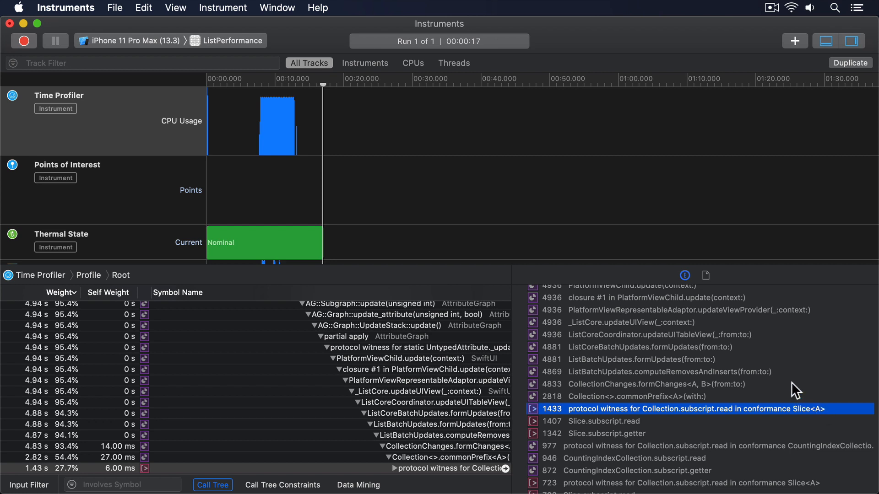
pyautogui.click(654, 384)
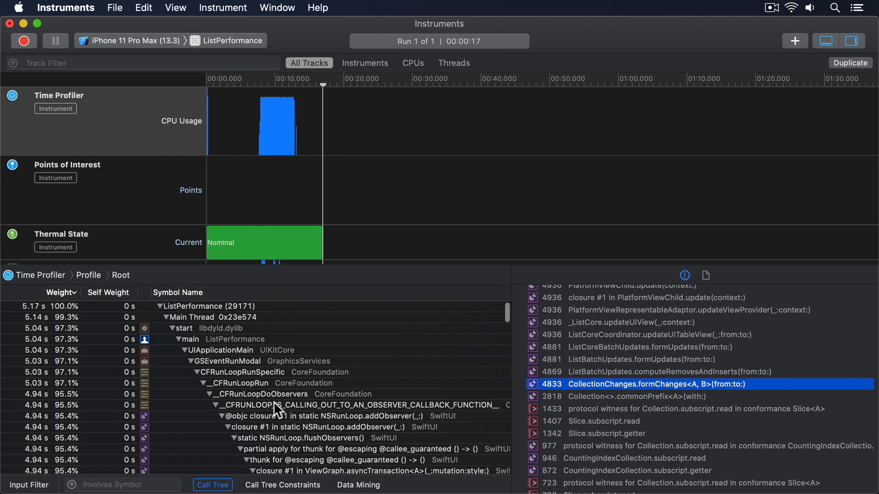
pyautogui.moveTo(71, 325)
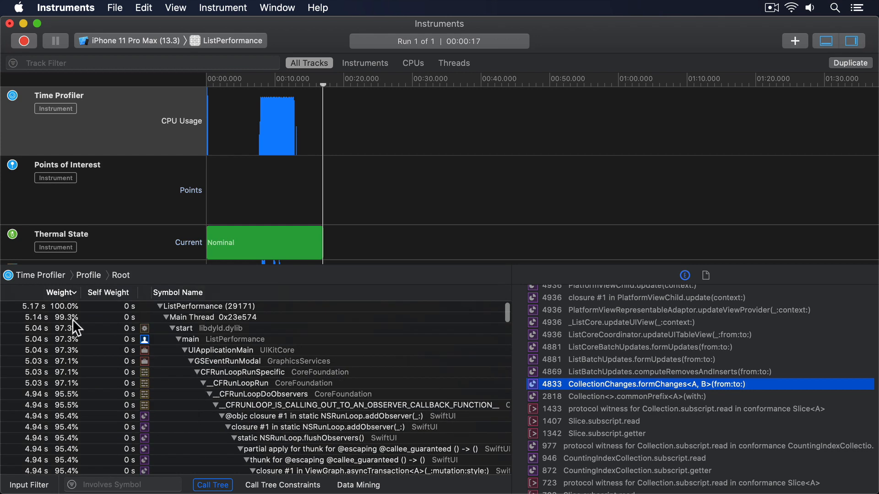
pyautogui.moveTo(10, 291)
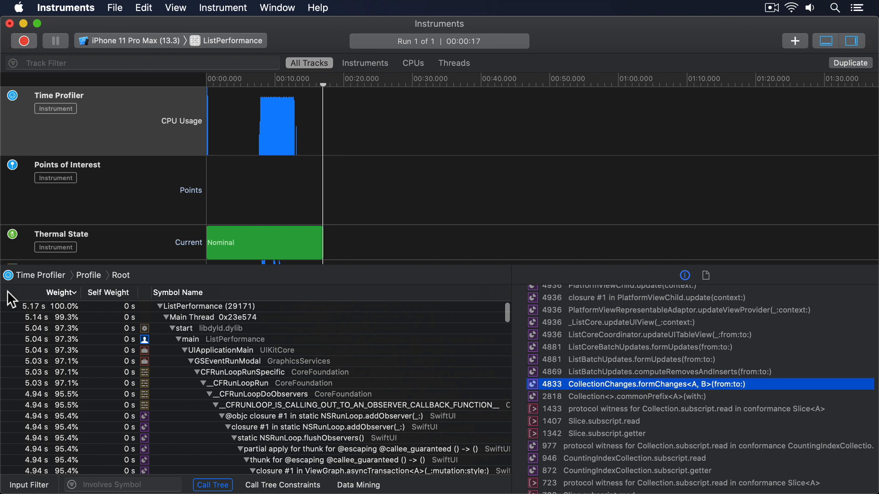
pyautogui.moveTo(29, 338)
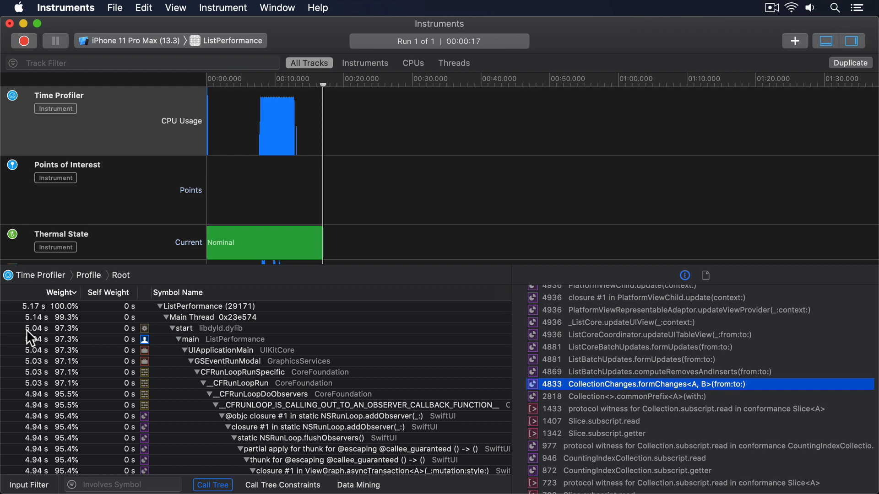
pyautogui.click(210, 454)
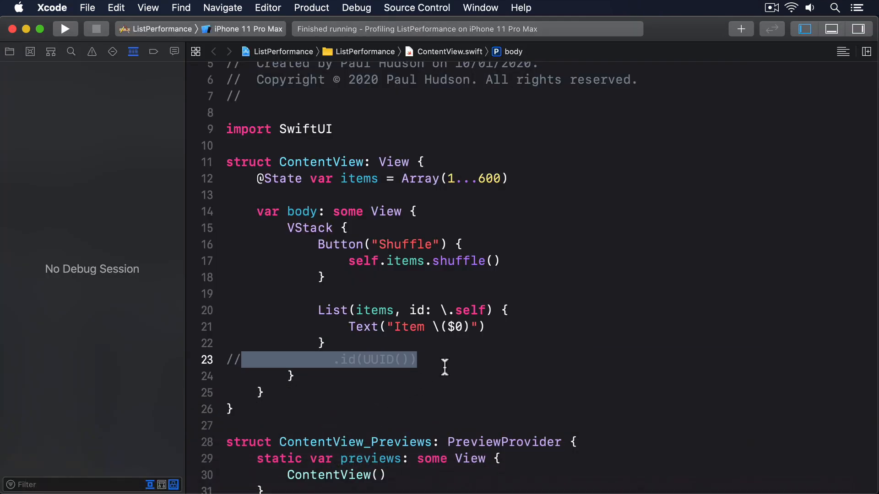
pyautogui.moveTo(314, 310)
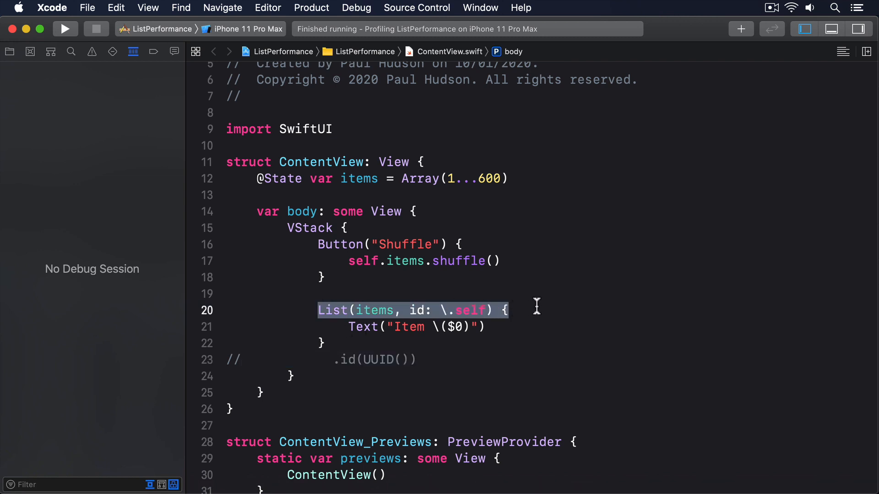
pyautogui.moveTo(255, 179)
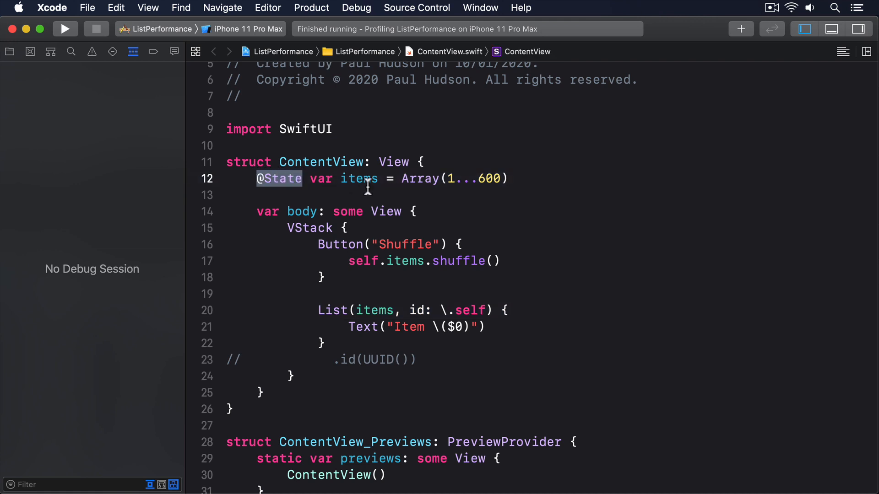
pyautogui.moveTo(346, 327)
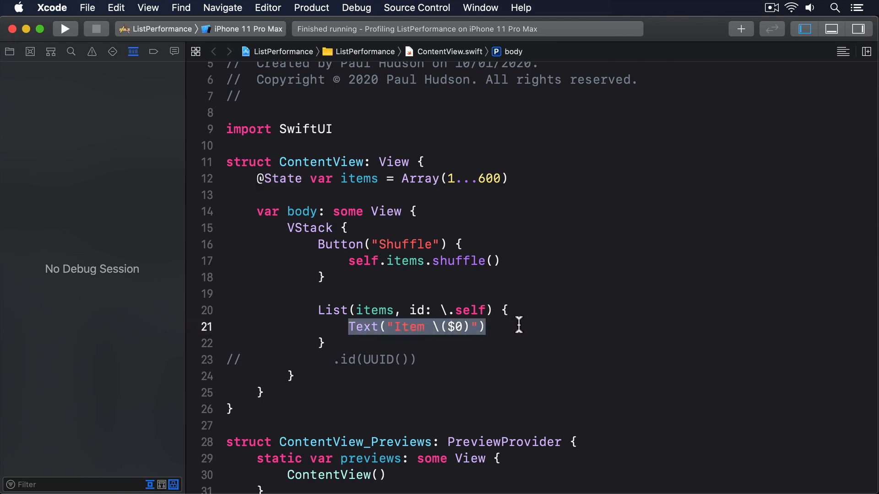
# Uncomment the .id(UUID()) modifier on line 23 of ContentView.swift.
pyautogui.click(436, 360)
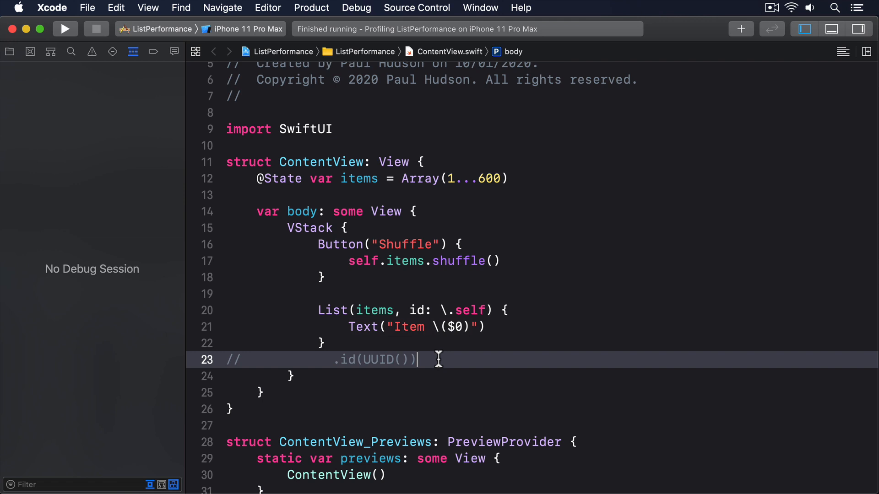
pyautogui.press('cmd+/')
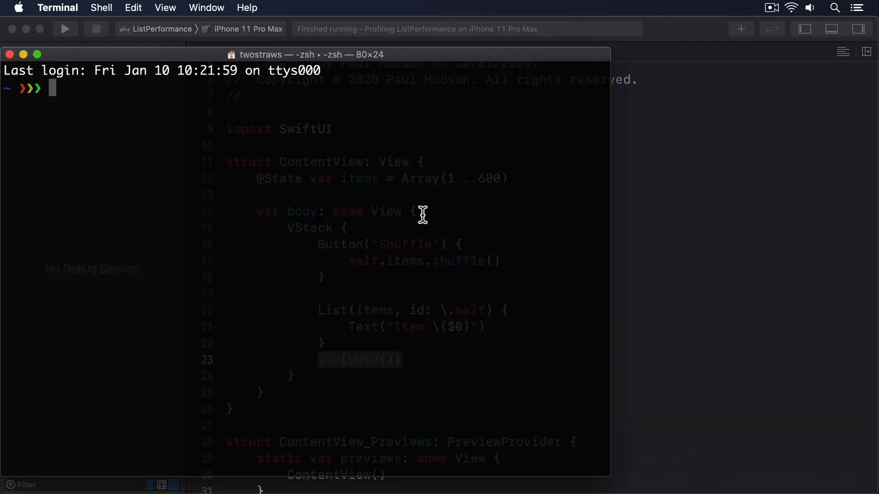
# Run uuidgen in Terminal to print random UUIDs, each one different.
pyautogui.write('uuidgen')
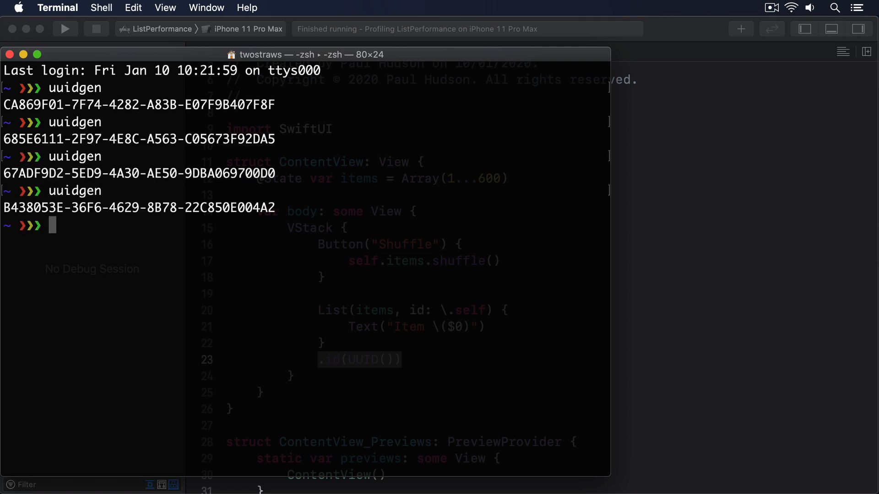
pyautogui.moveTo(619, 289)
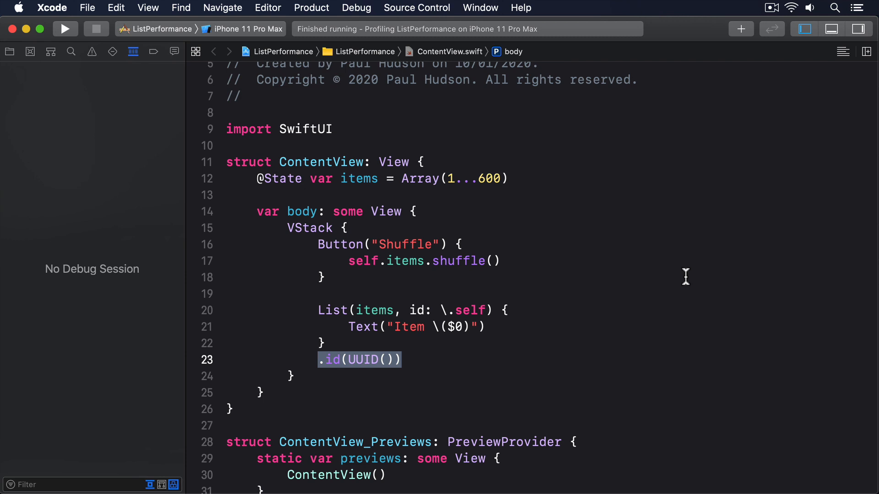
pyautogui.moveTo(431, 366)
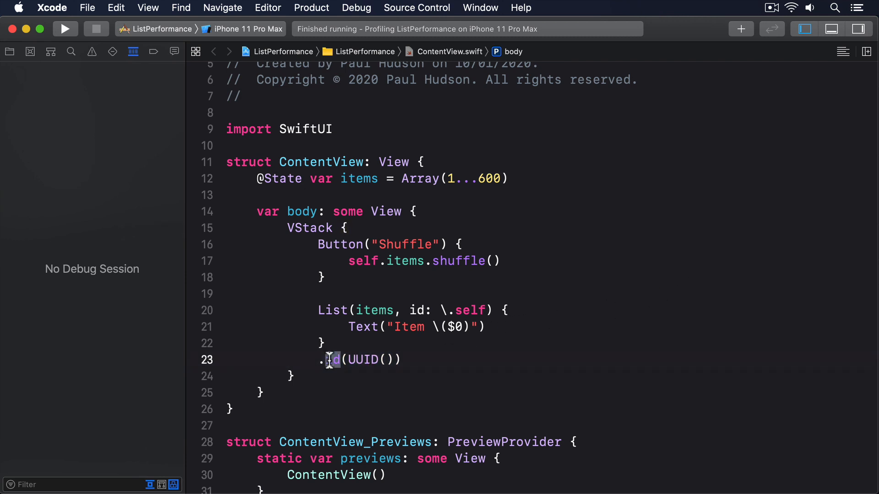
# Select the 'id' modifier name in .id(UUID()) on line 23 of ContentView.swift.
pyautogui.doubleClick(332, 360)
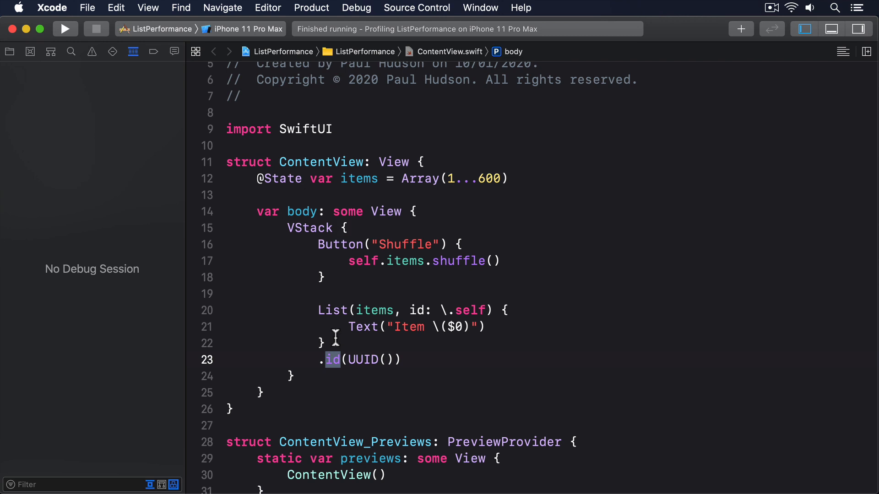